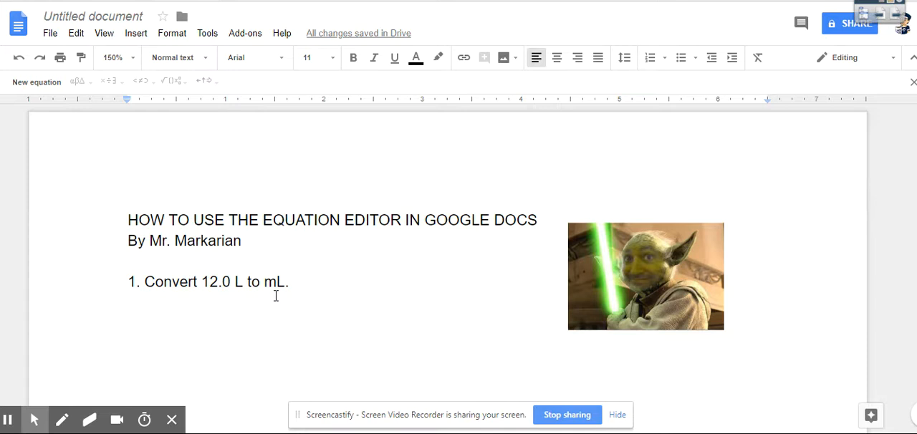
mouse_move(206, 189)
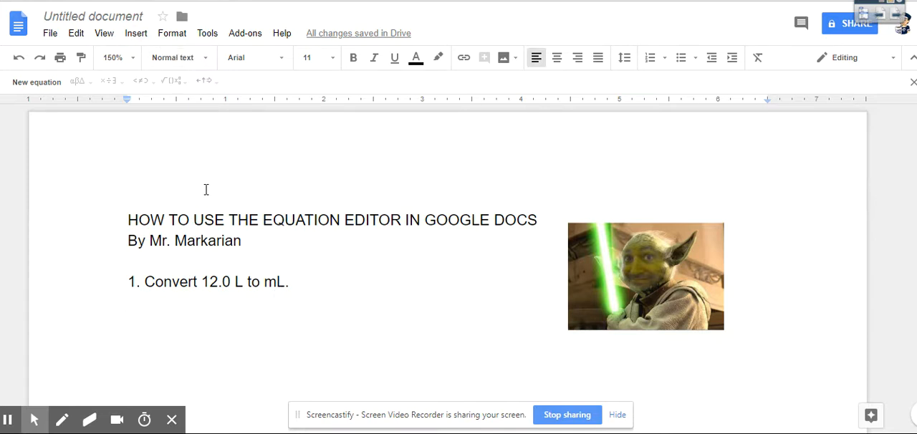
Show the Insert menu's list of items that can be added to the document.
left_click(135, 33)
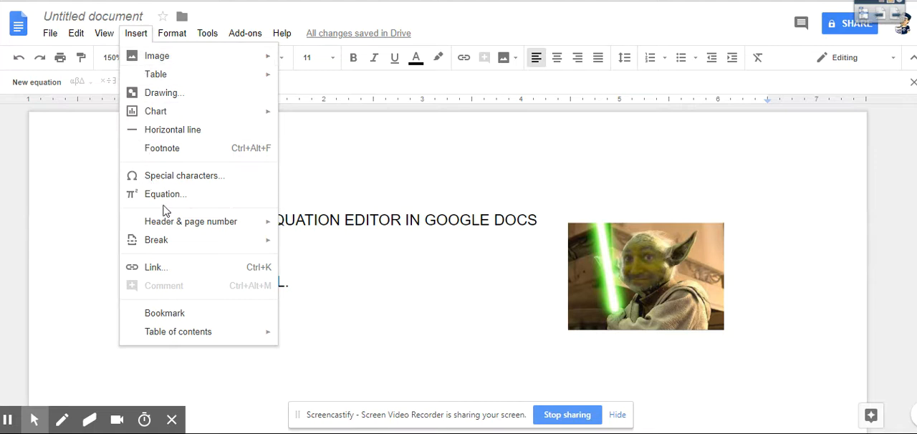
Insert an equation under the question and start a fraction with numerator 12.0 L.
left_click(166, 193)
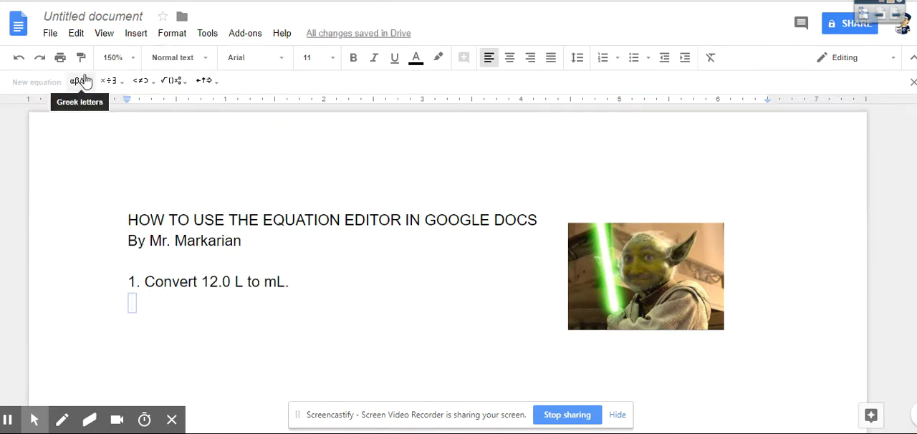
mouse_move(166, 80)
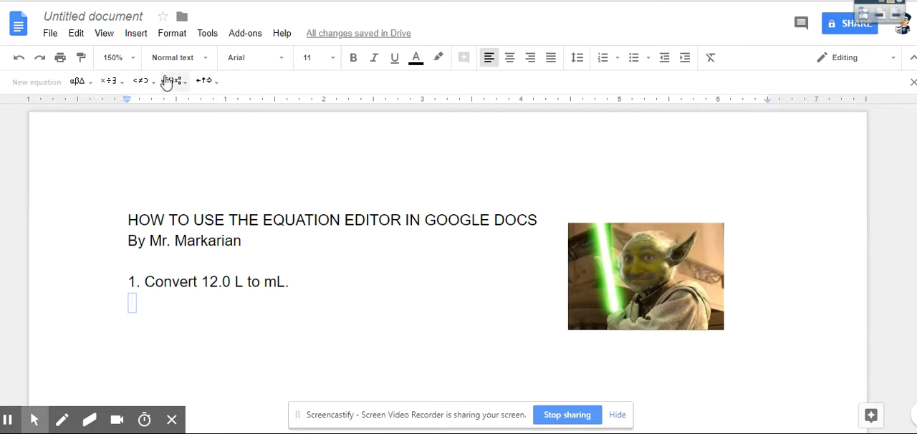
mouse_move(172, 80)
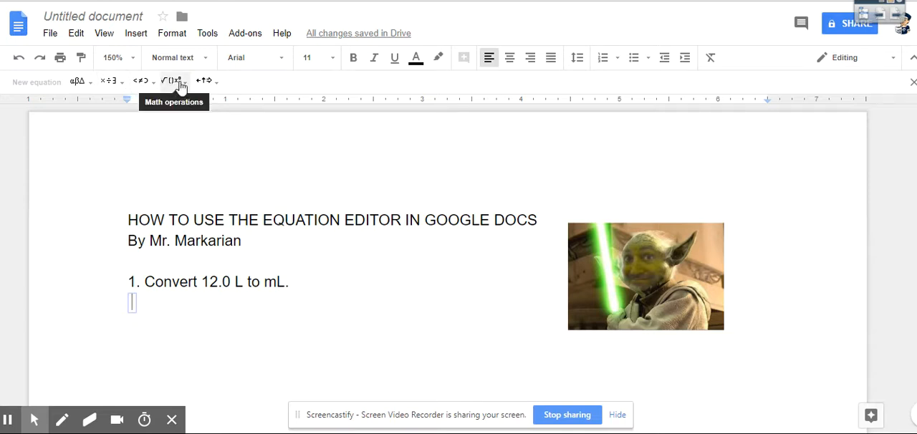
left_click(171, 80)
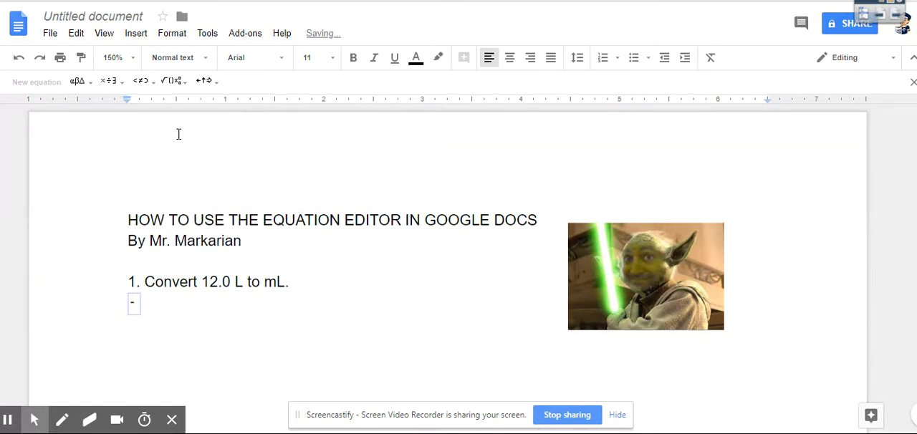
type("12")
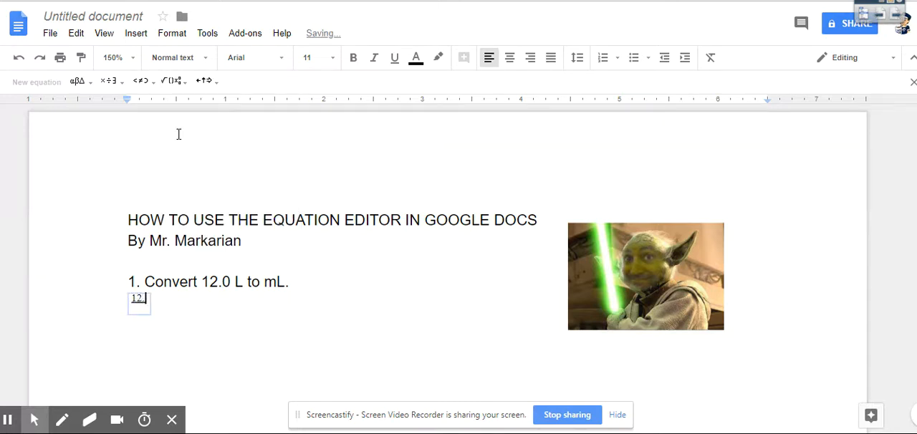
type(".0 /")
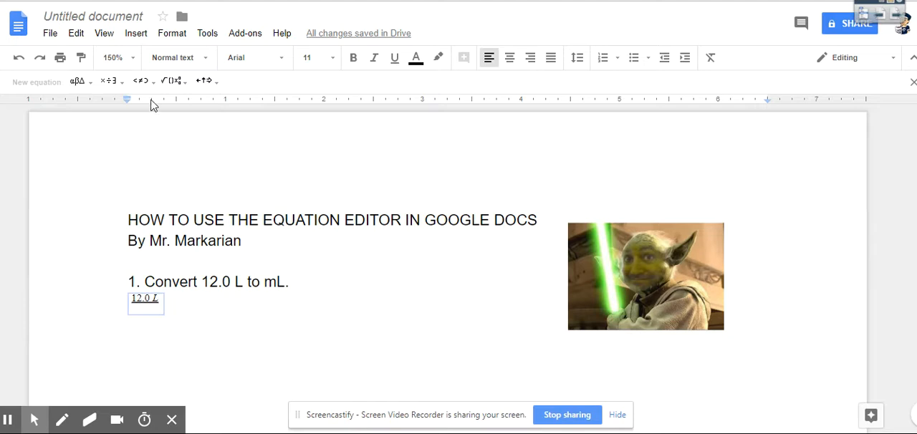
Multiply the 12.0 L fraction by a second fraction with 1 mL as its numerator.
left_click(108, 80)
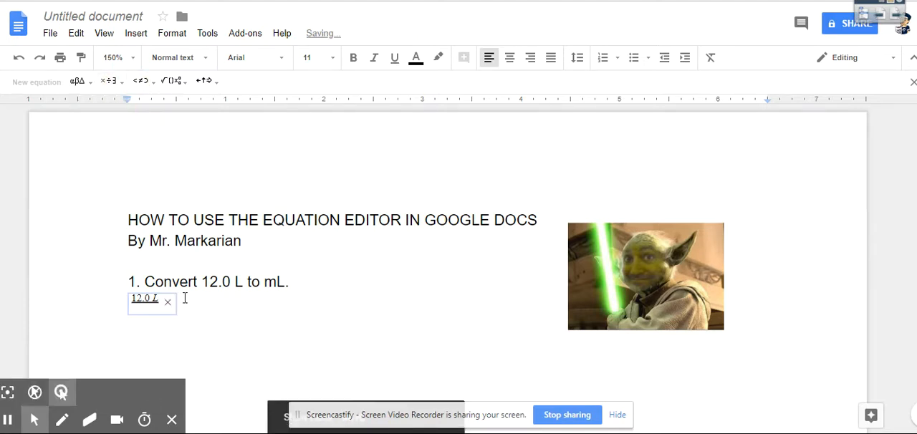
mouse_move(175, 81)
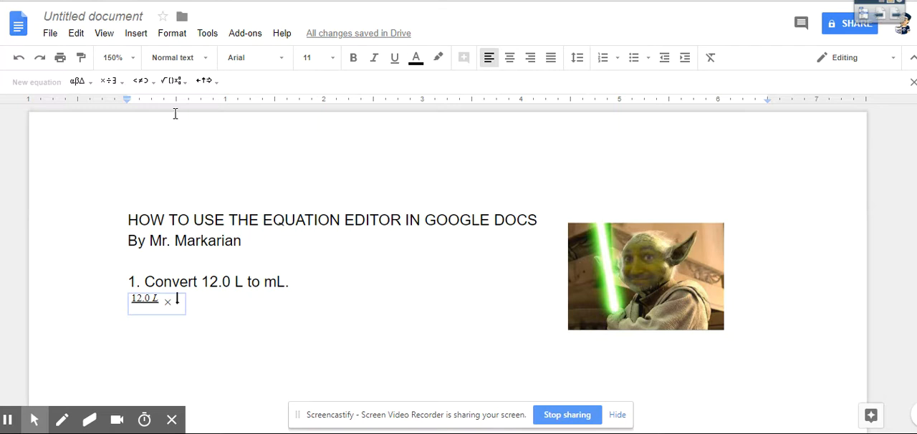
type("1 M")
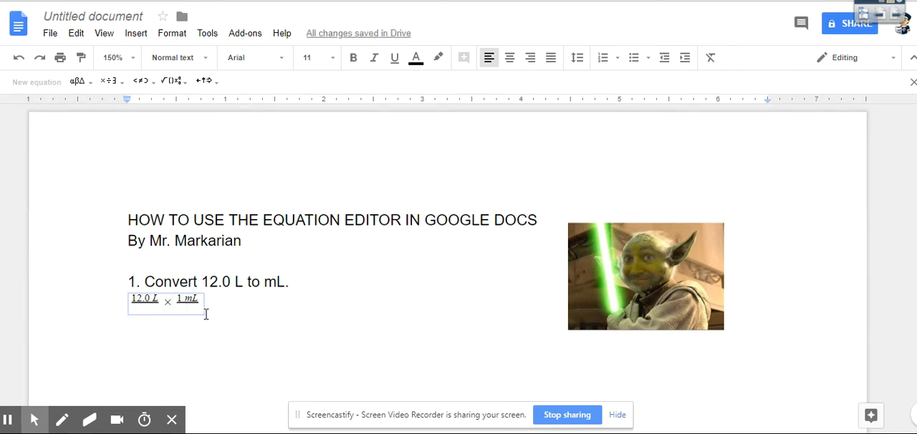
mouse_move(172, 80)
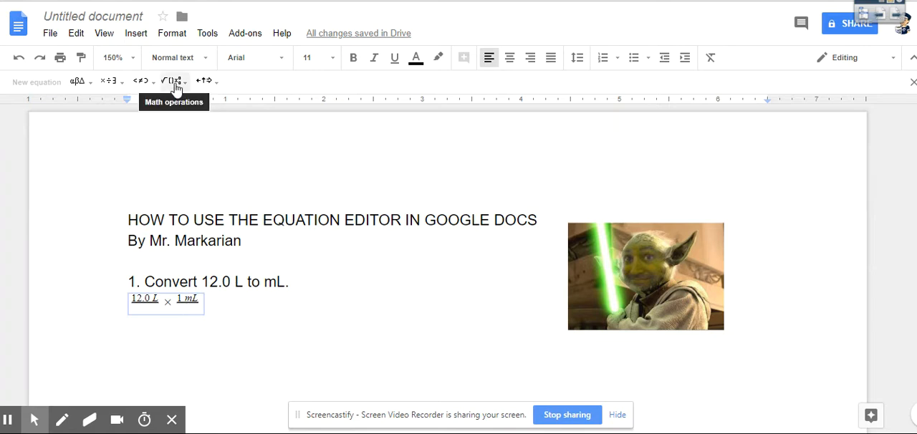
Make the second denominator 10^-3 L using a superscript, then end with an equals sign.
left_click(172, 80)
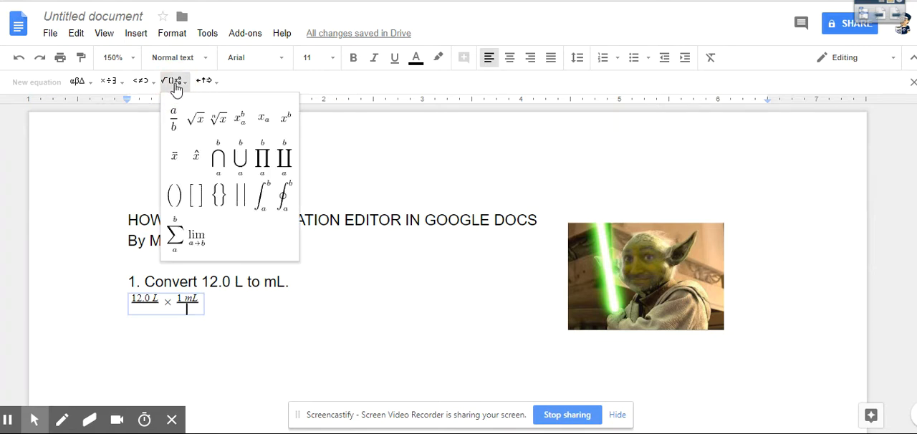
mouse_move(286, 118)
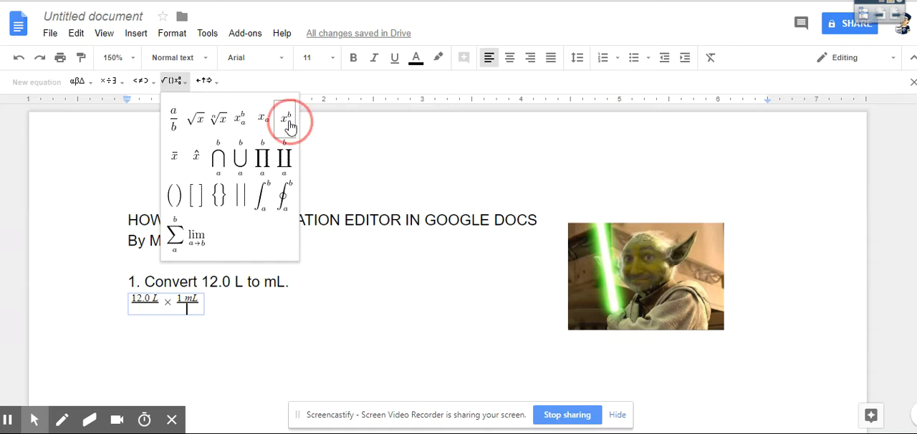
left_click(287, 118)
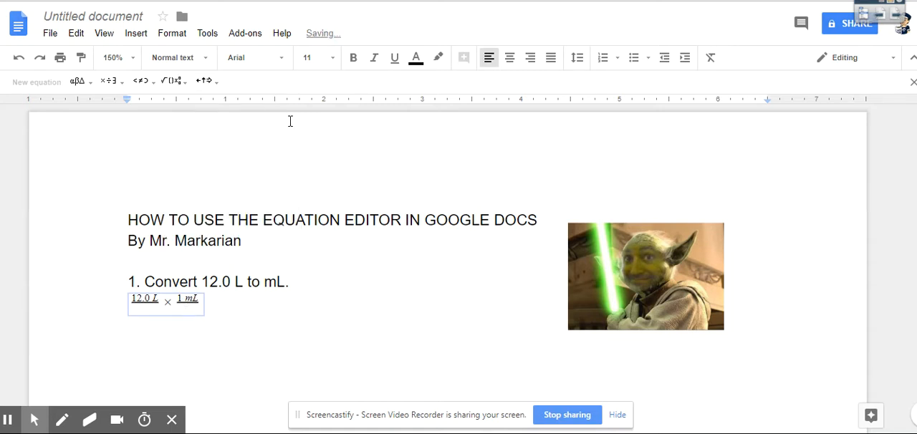
type("10")
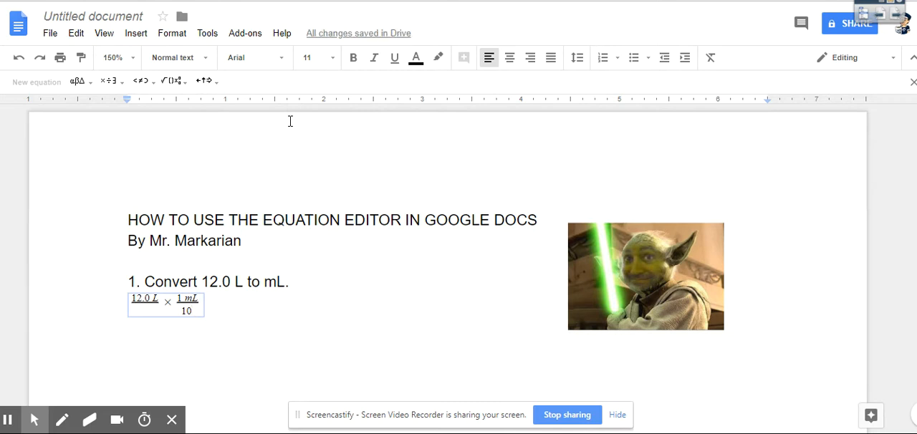
type("3")
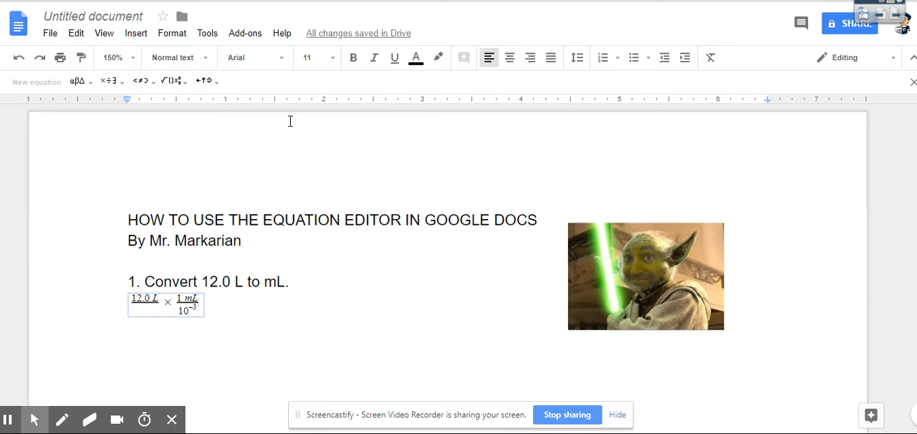
type("L")
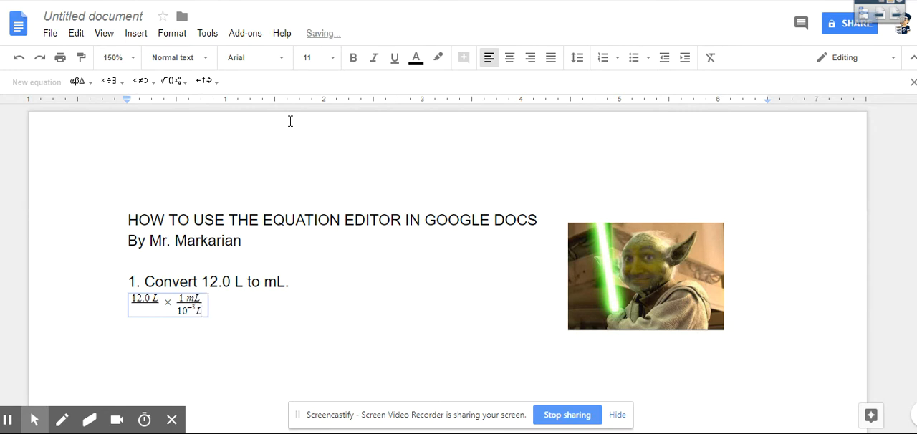
type("=")
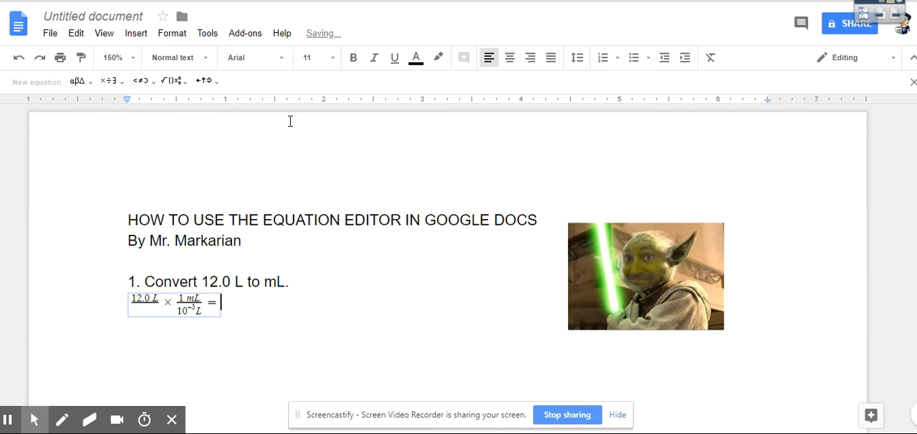